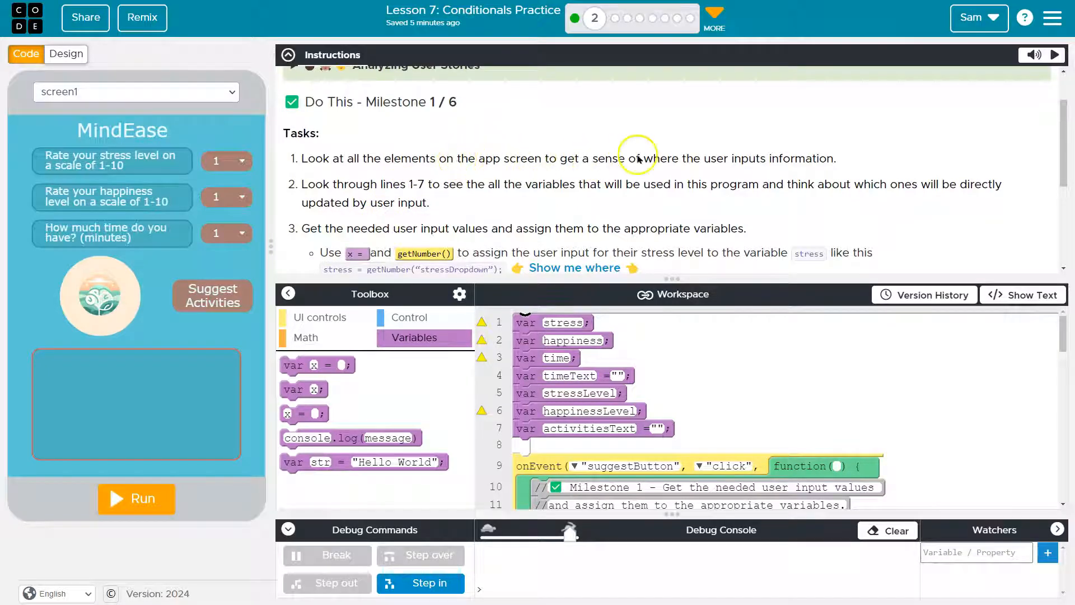
mouse_move(836, 164)
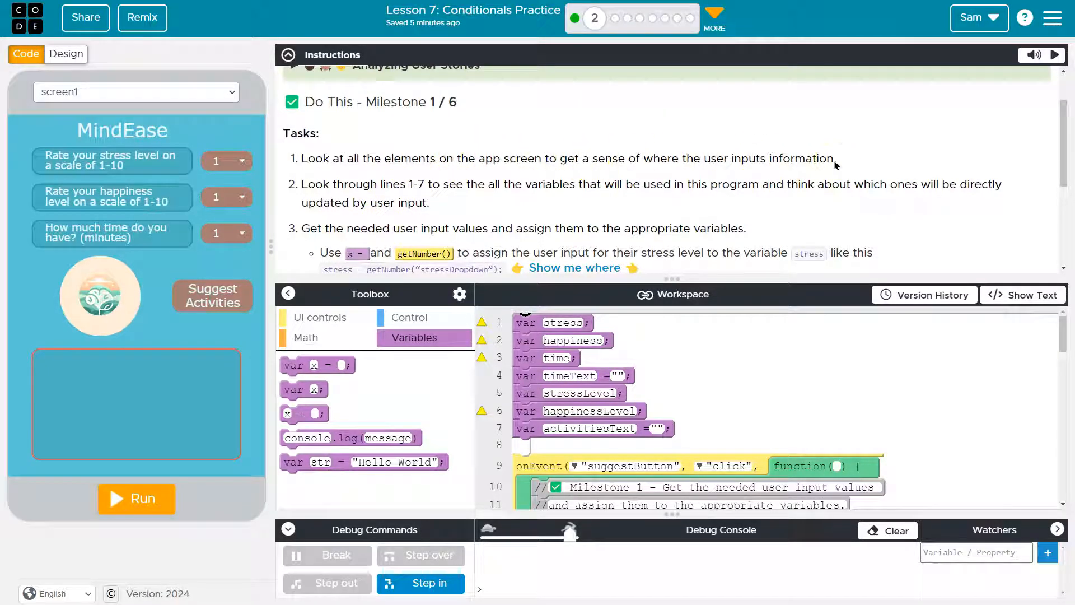
Step: Run the MindEase app and try stress level choices, ending on stress 1
click(135, 499)
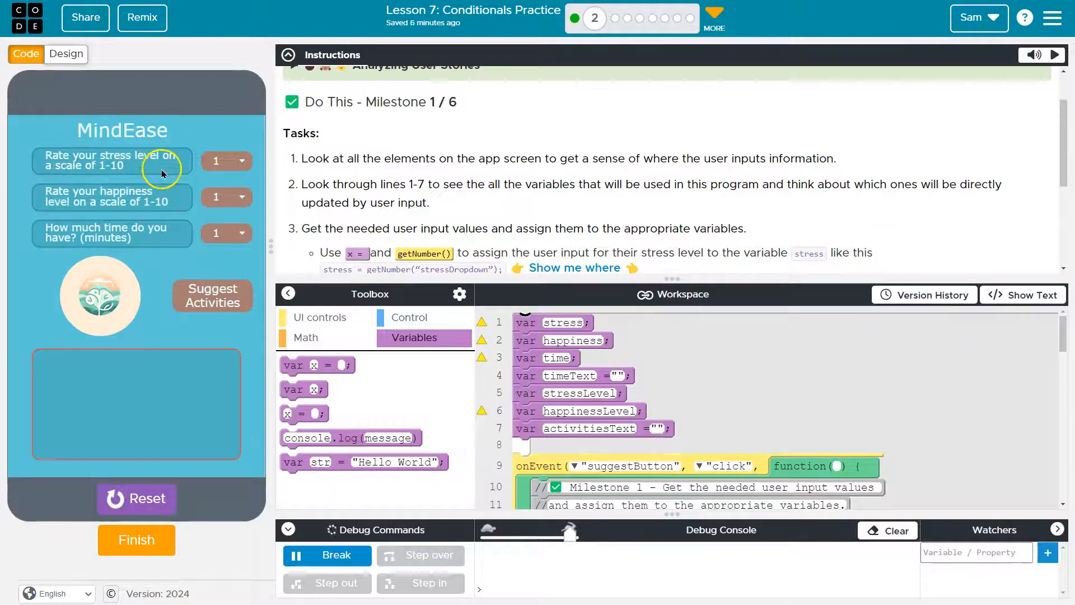
click(242, 160)
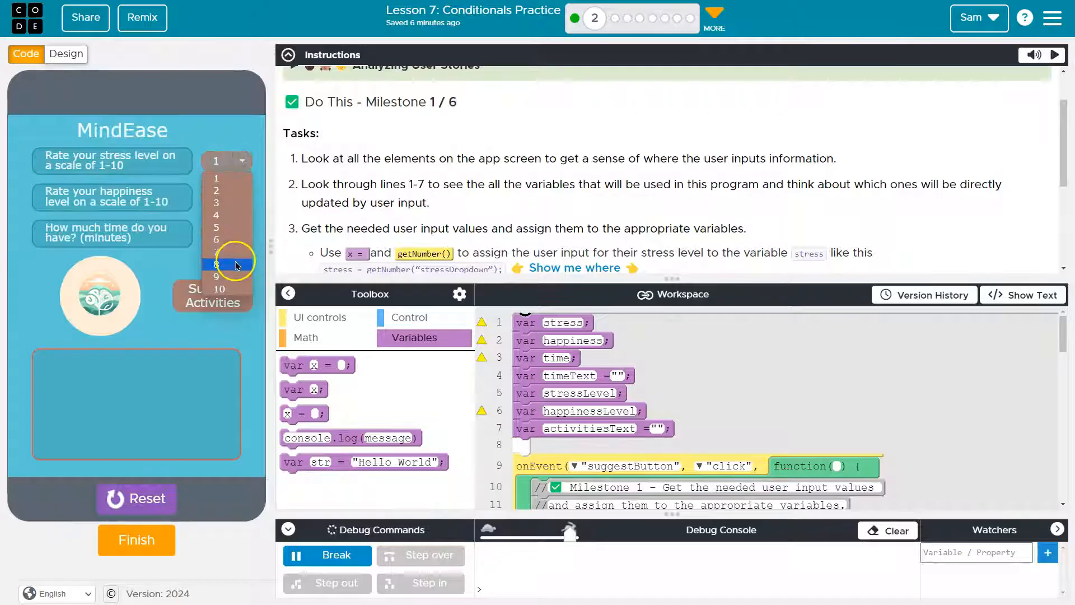
click(216, 264)
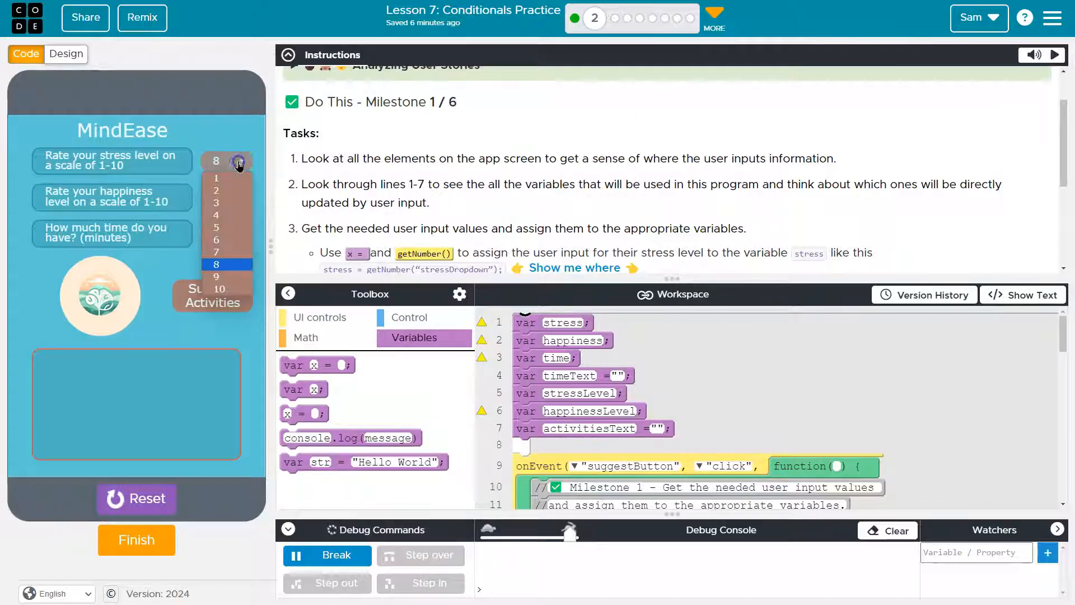
click(217, 197)
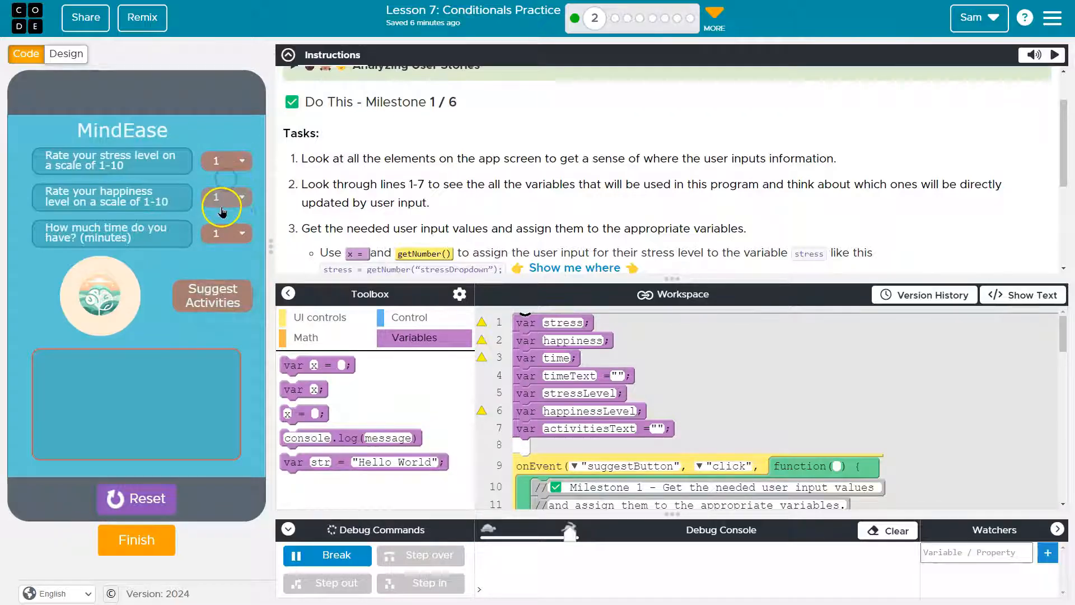
Step: Set happiness to 10 and available time to 11 minutes in the preview
click(242, 197)
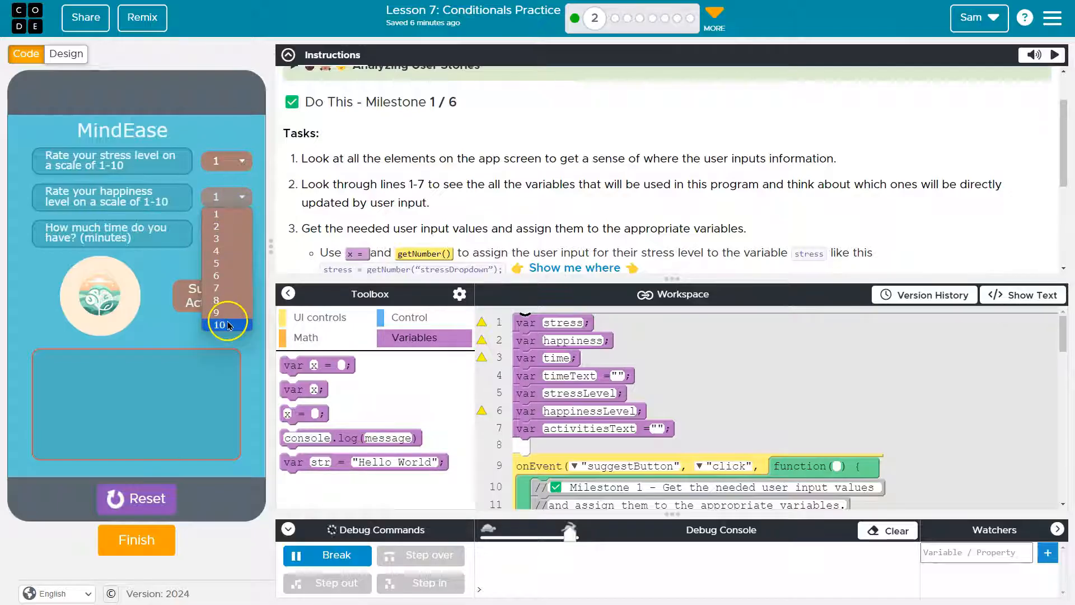
click(227, 325)
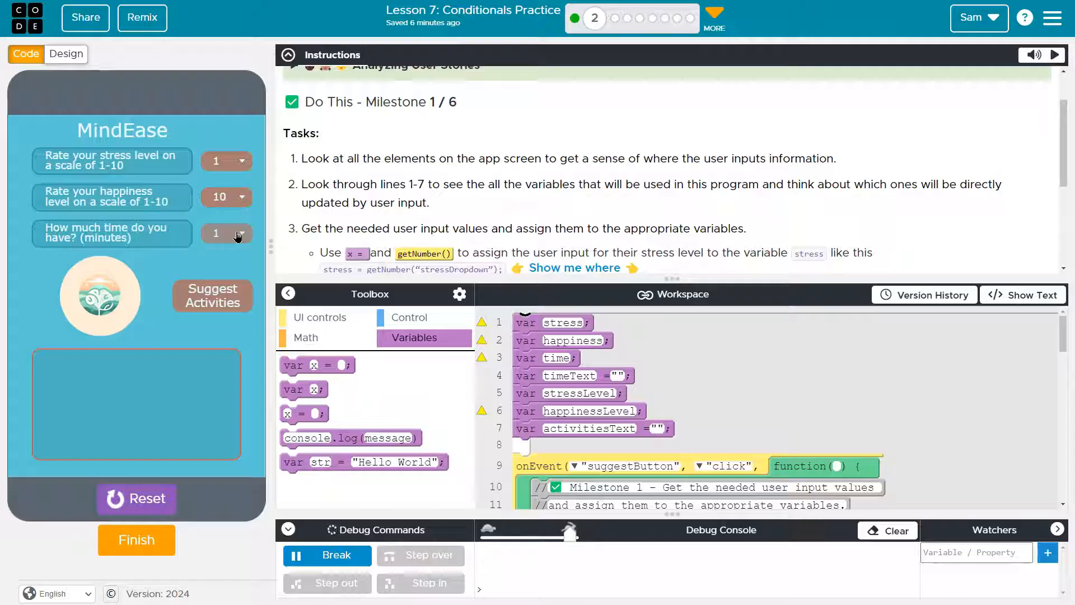
click(241, 232)
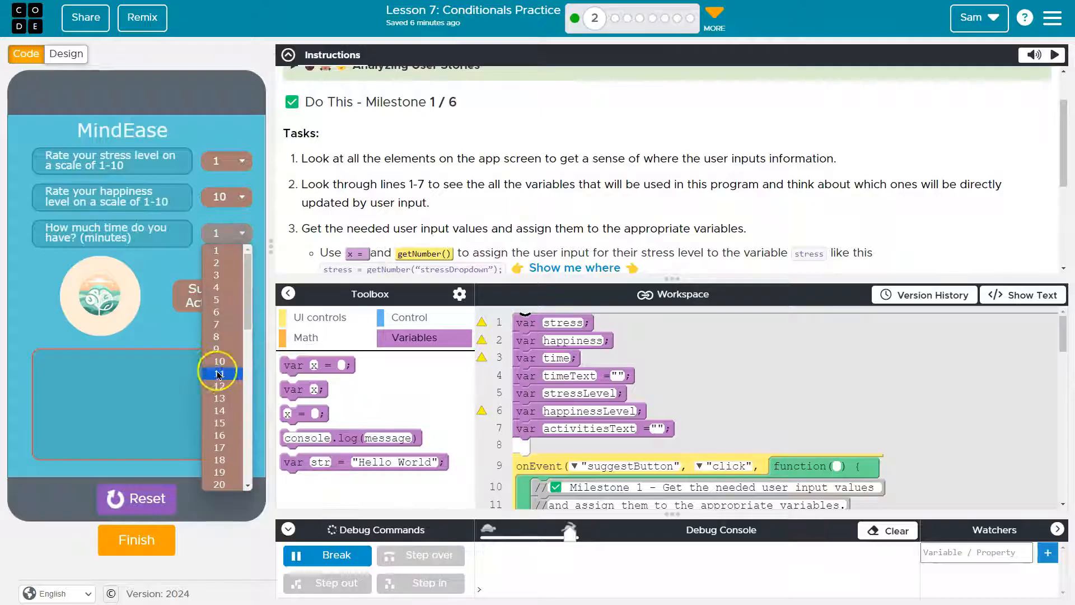
click(220, 375)
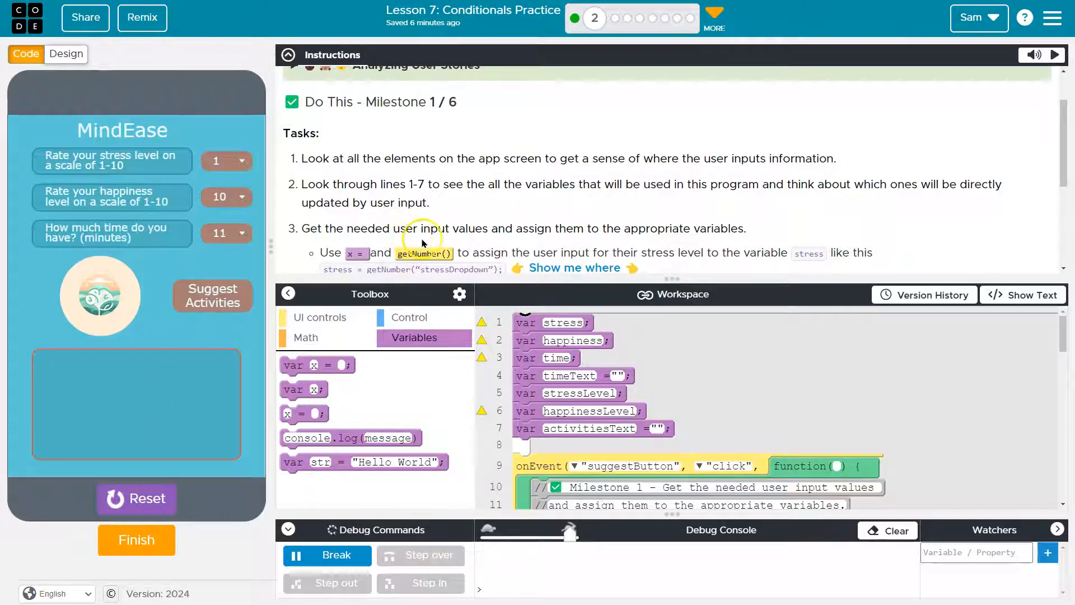
mouse_move(559, 192)
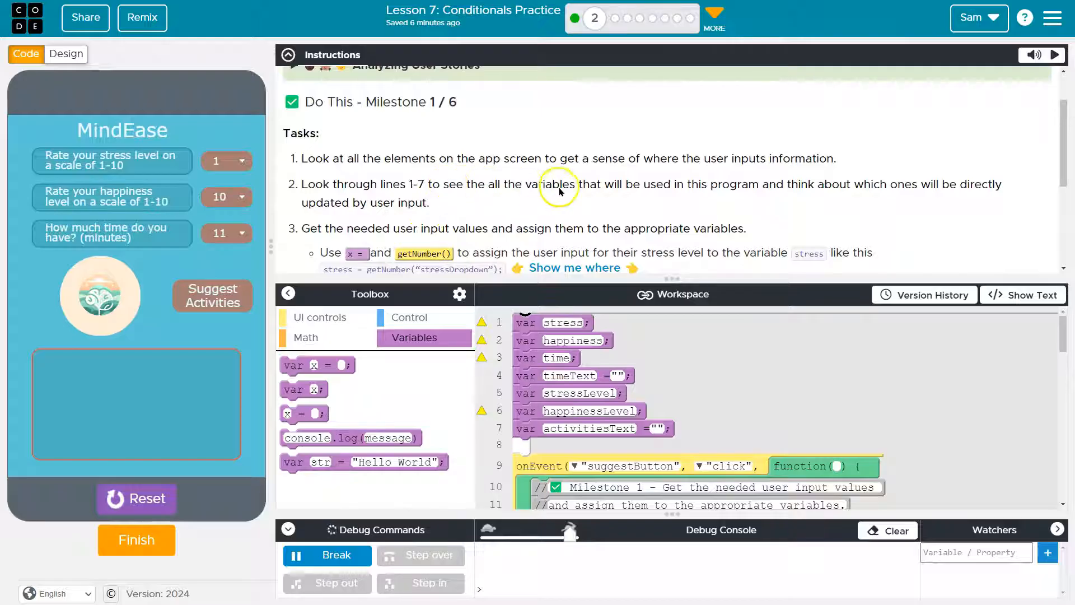
mouse_move(924, 200)
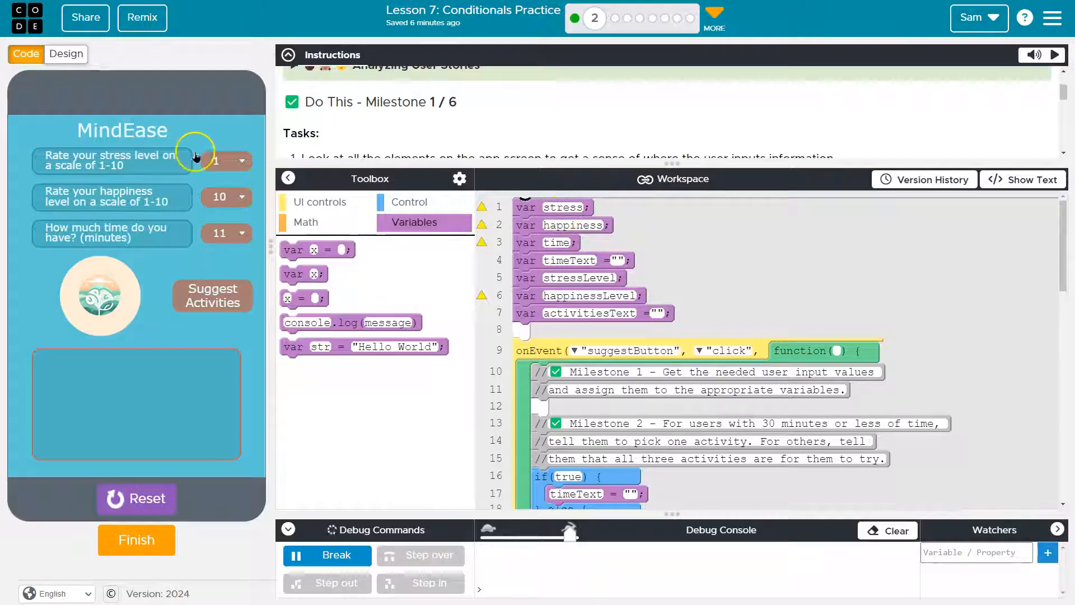
mouse_move(122, 221)
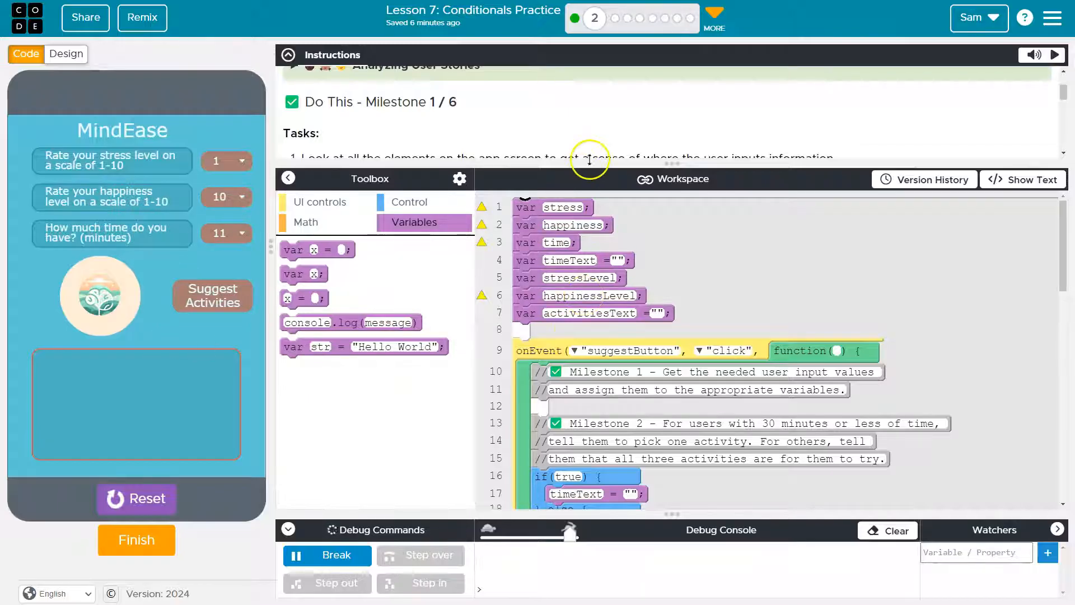
Step: Scroll the Milestone 1 instructions to the getNumber pattern for stress, happiness and time
scroll(down, 3)
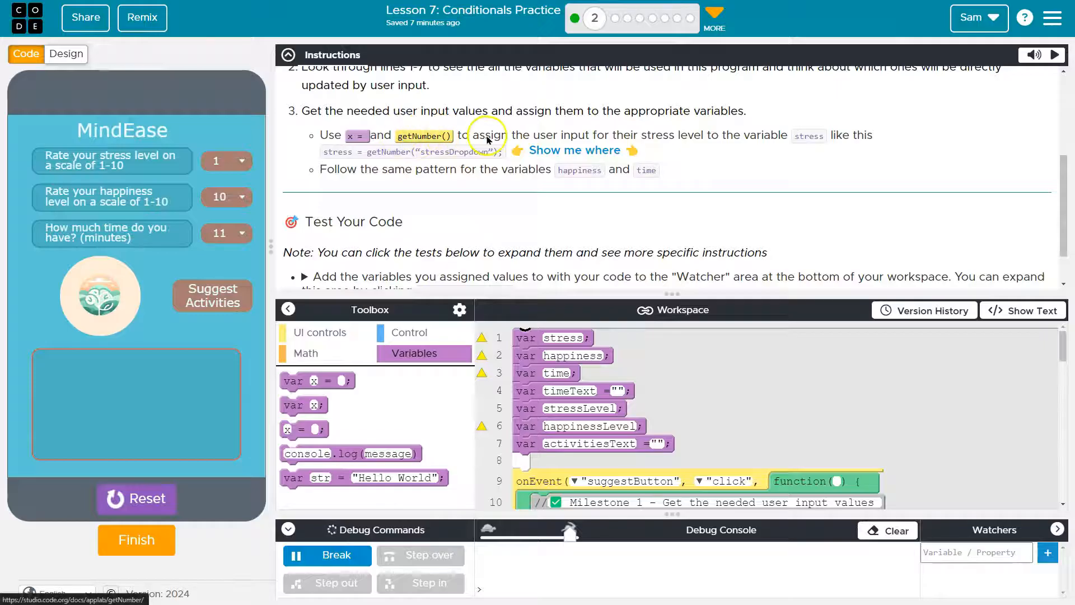
mouse_move(656, 142)
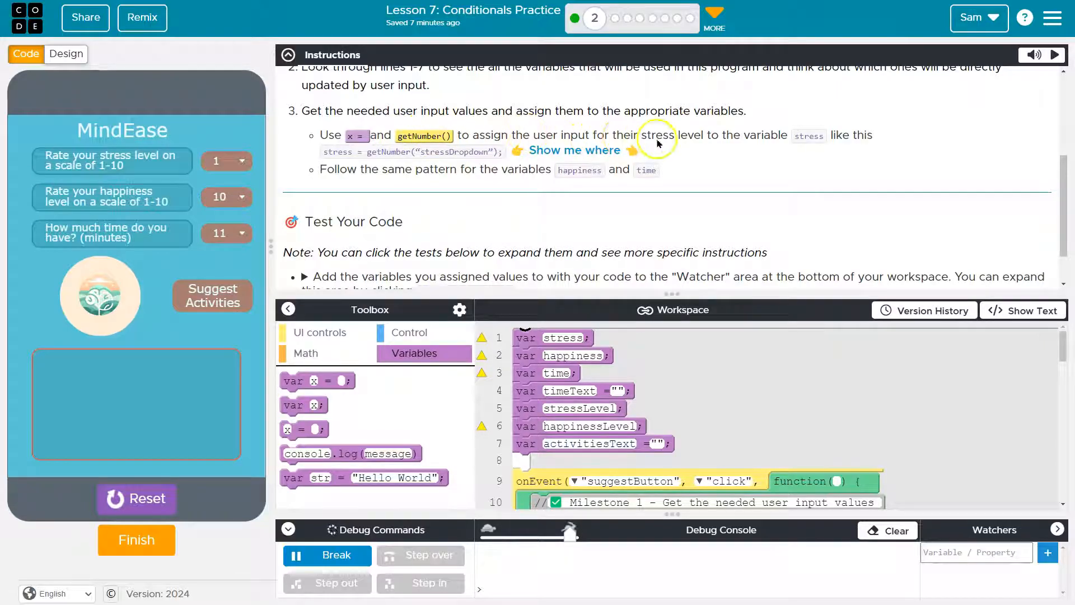
mouse_move(742, 144)
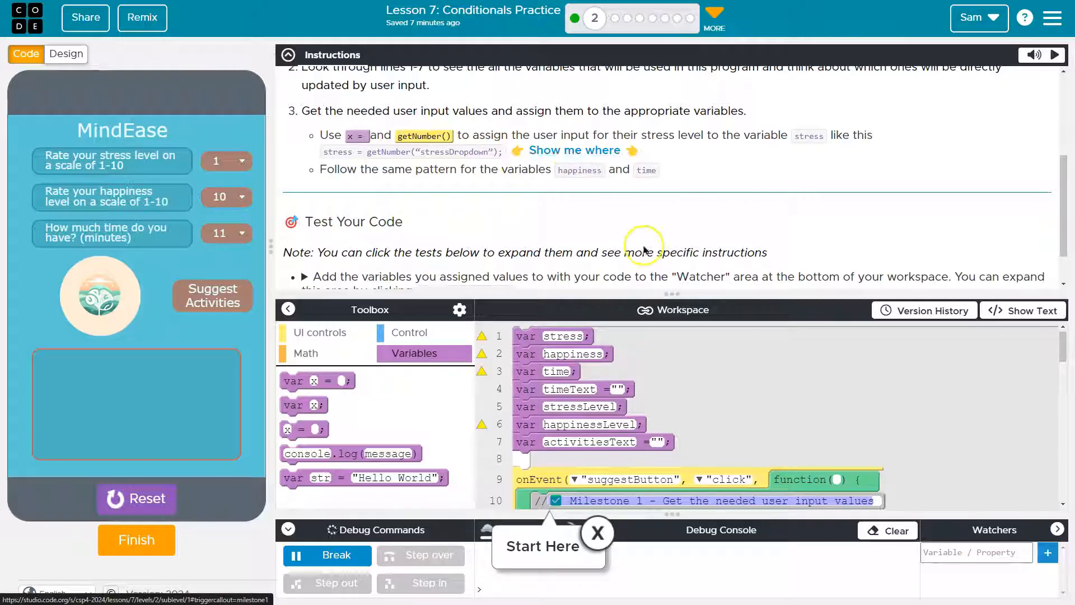
Step: Scroll the instructions down to the Test Your Code section
scroll(down, 3)
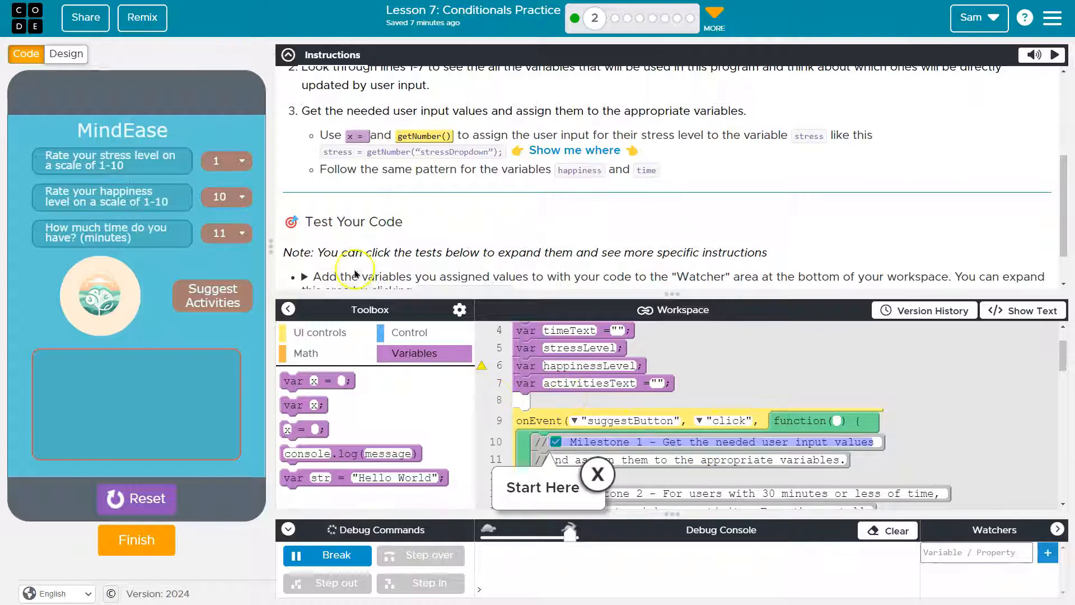
mouse_move(437, 157)
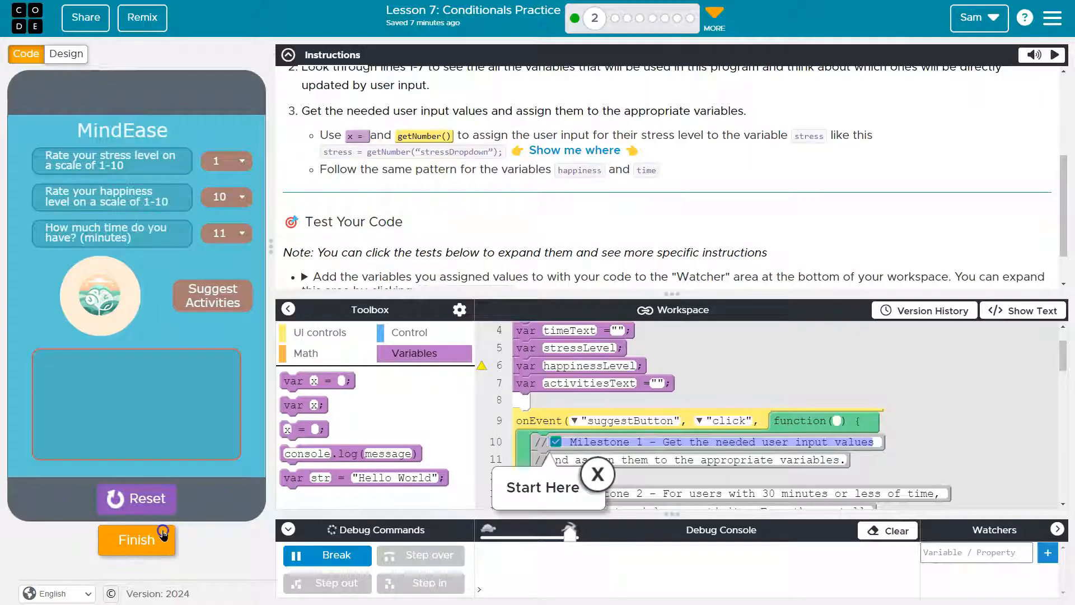
Step: Stop the run via Finish/Keep working and view the stress dropdown's properties in Design mode
click(136, 540)
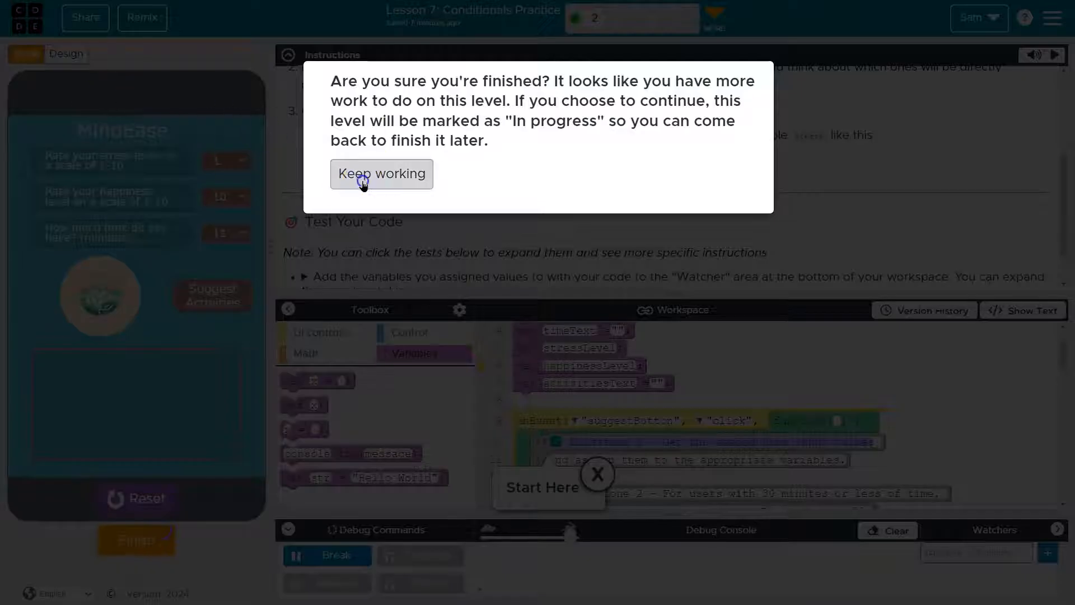
click(380, 174)
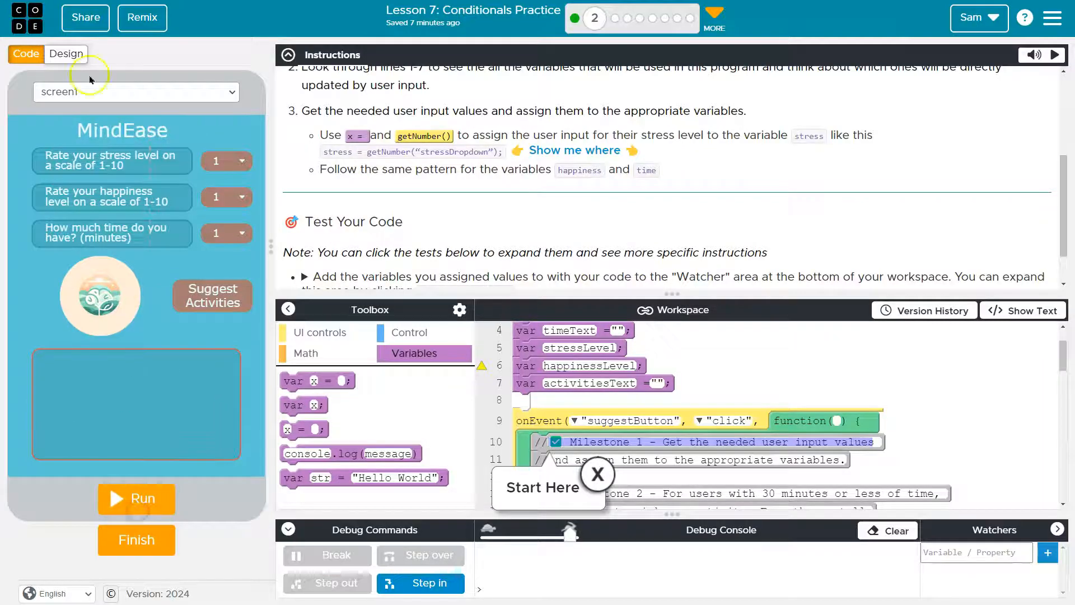
click(66, 54)
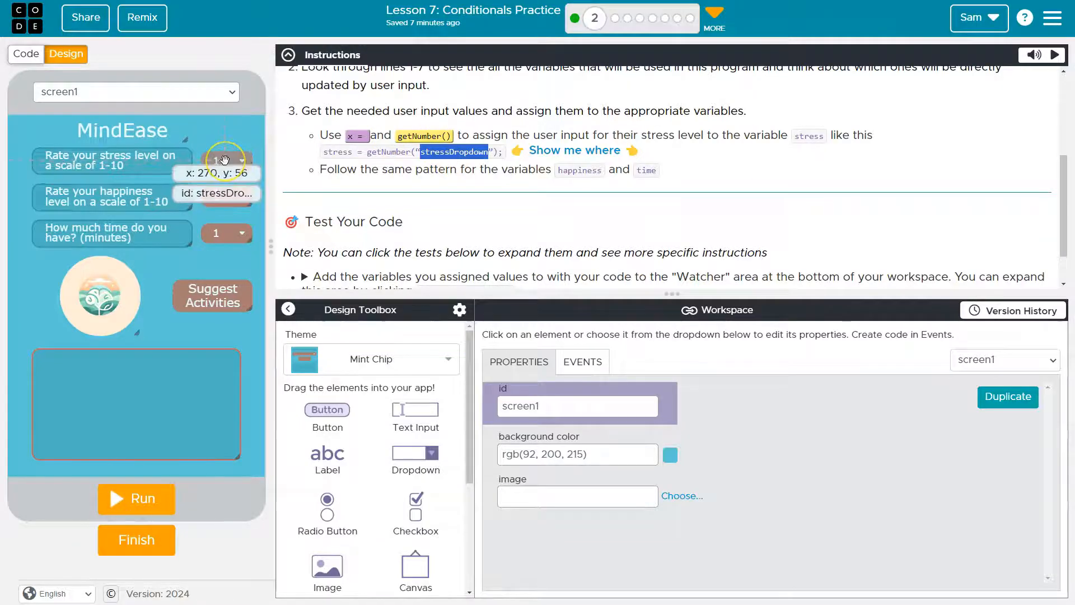
click(225, 160)
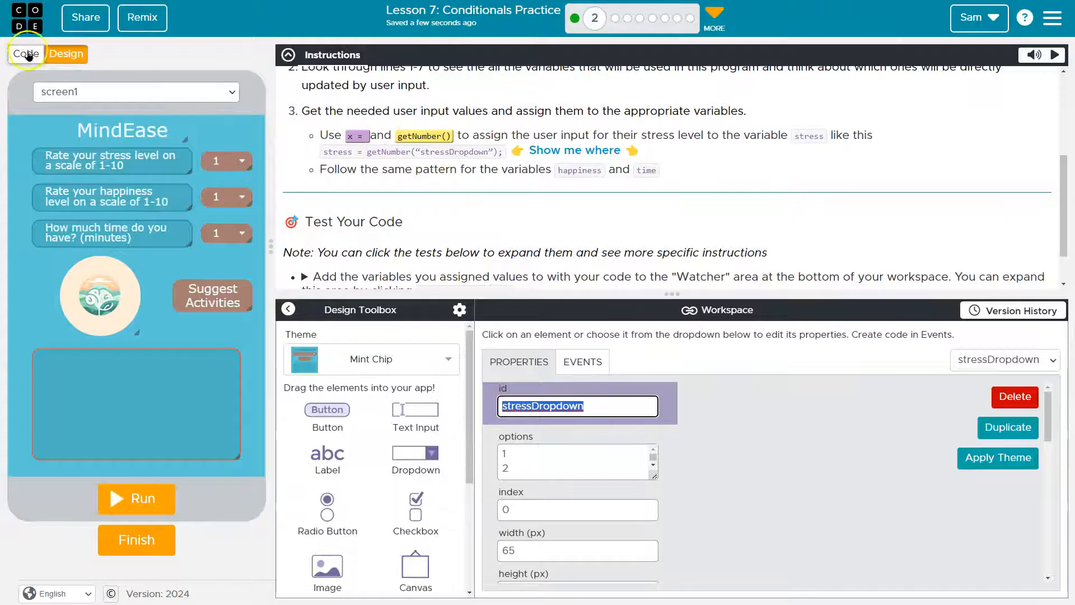
Step: Assign stress = getNumber("stressDropdown") on line 12 using the UI controls toolbox
click(26, 54)
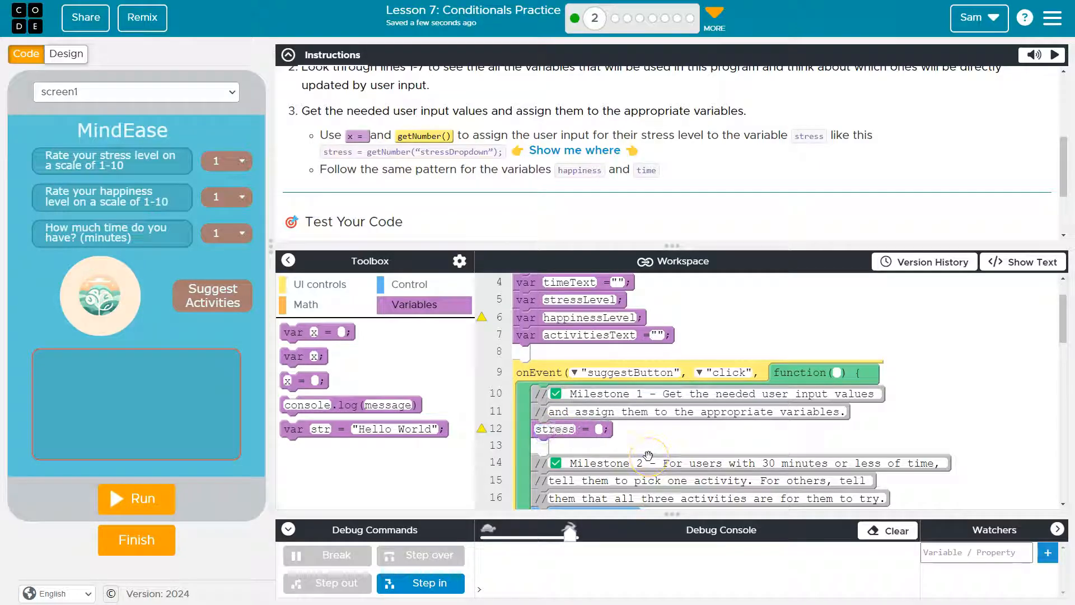
click(321, 283)
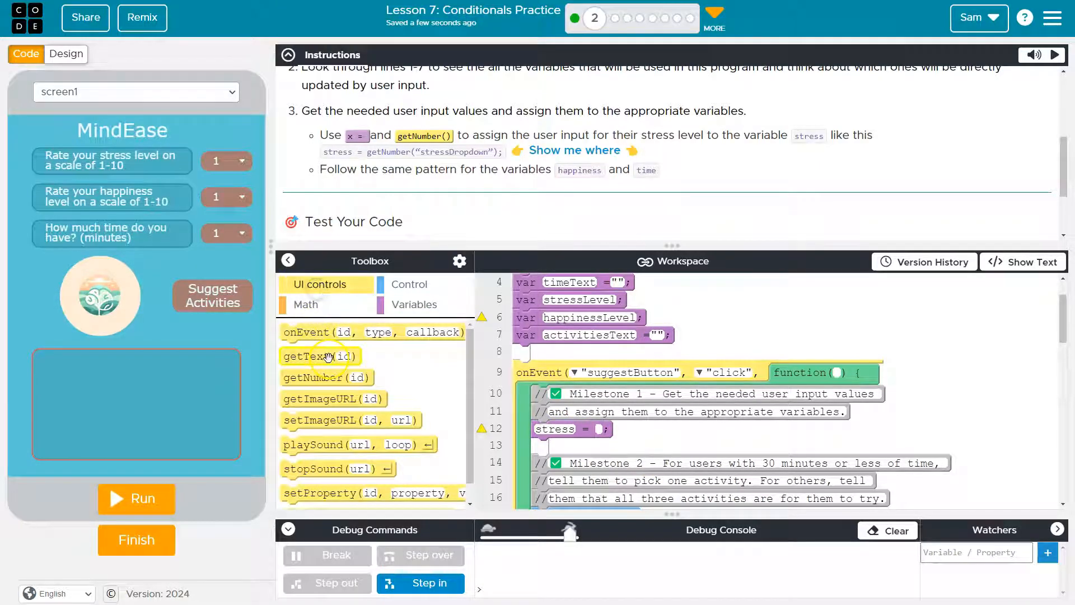
drag(327, 376, 637, 432)
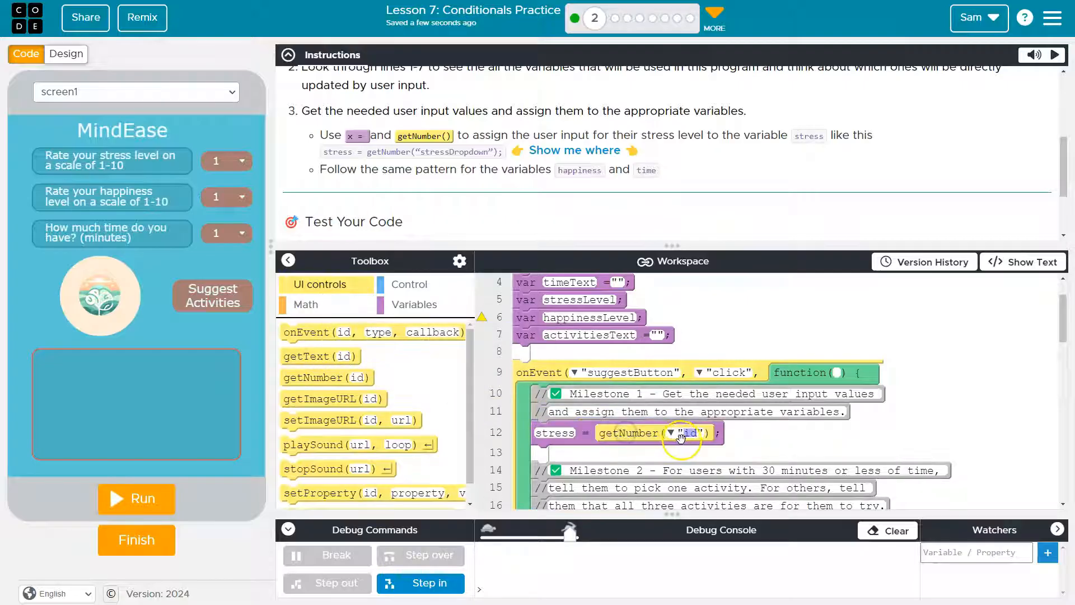
click(675, 432)
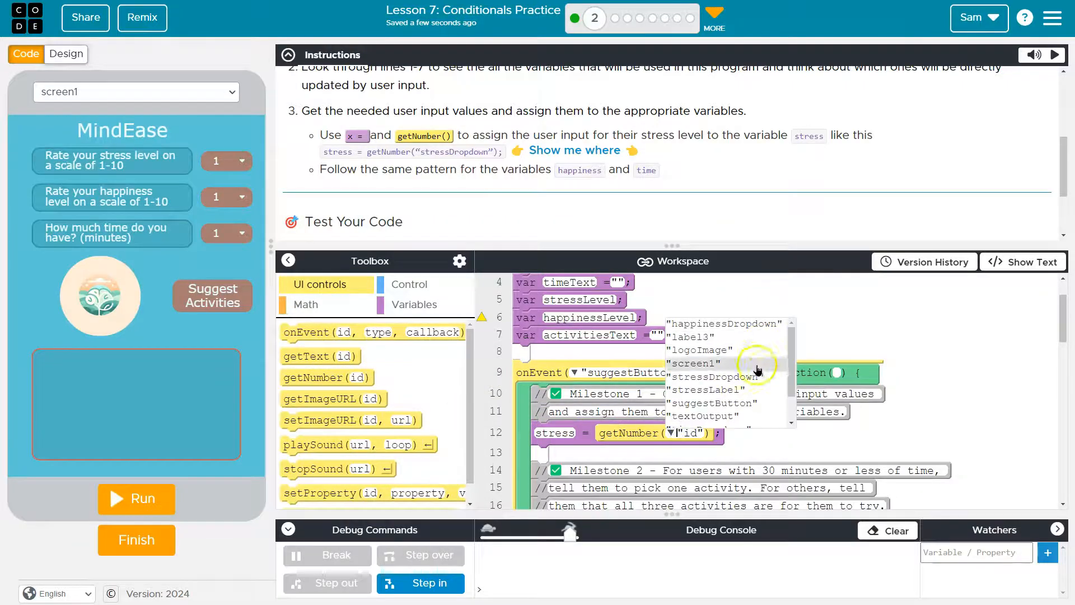
click(708, 376)
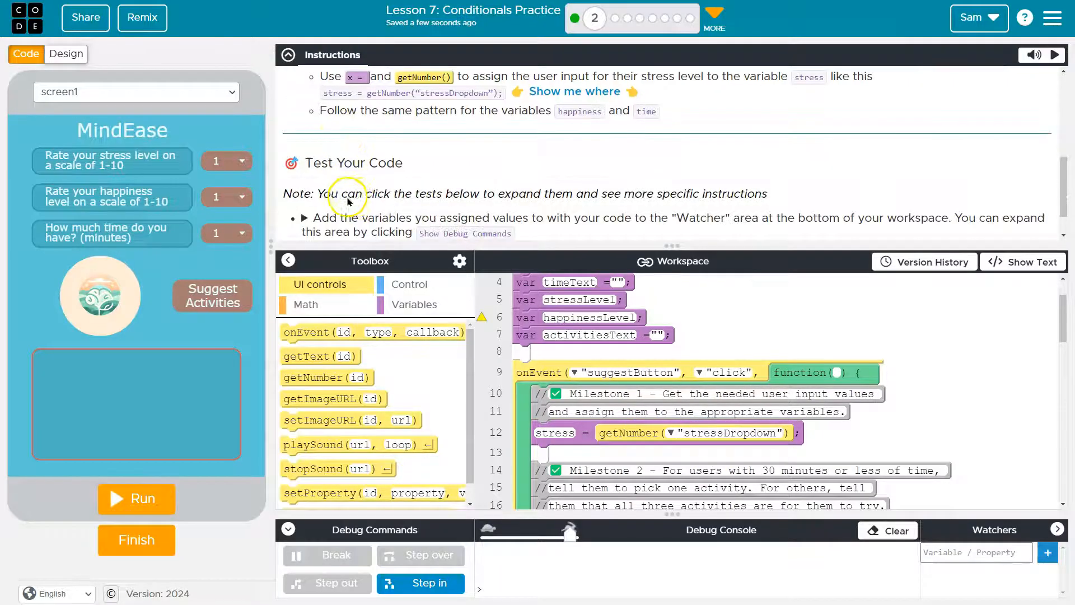
Step: Run the app and add stress to the Watchers panel
scroll(down, 3)
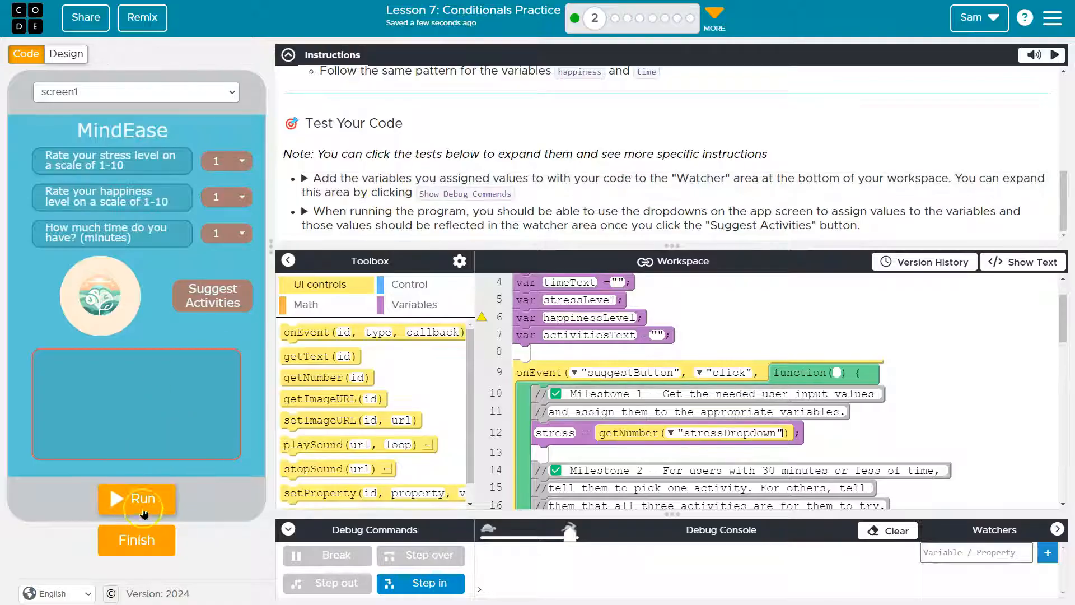
click(137, 498)
text(stress)
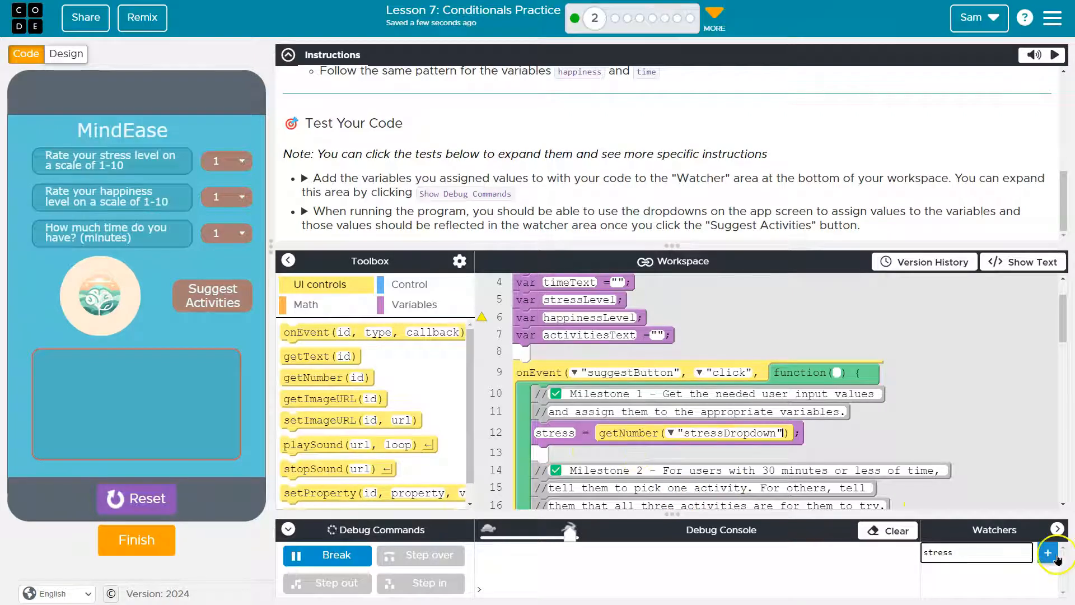
click(1048, 552)
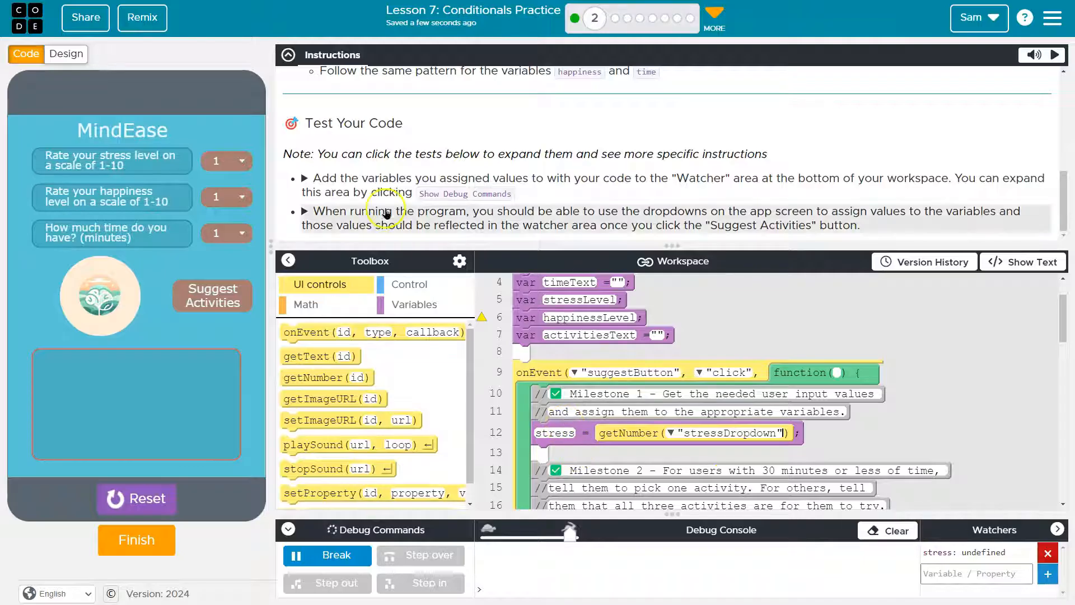
Step: Choose a stress rating to see the watcher update, then reset the run
click(242, 161)
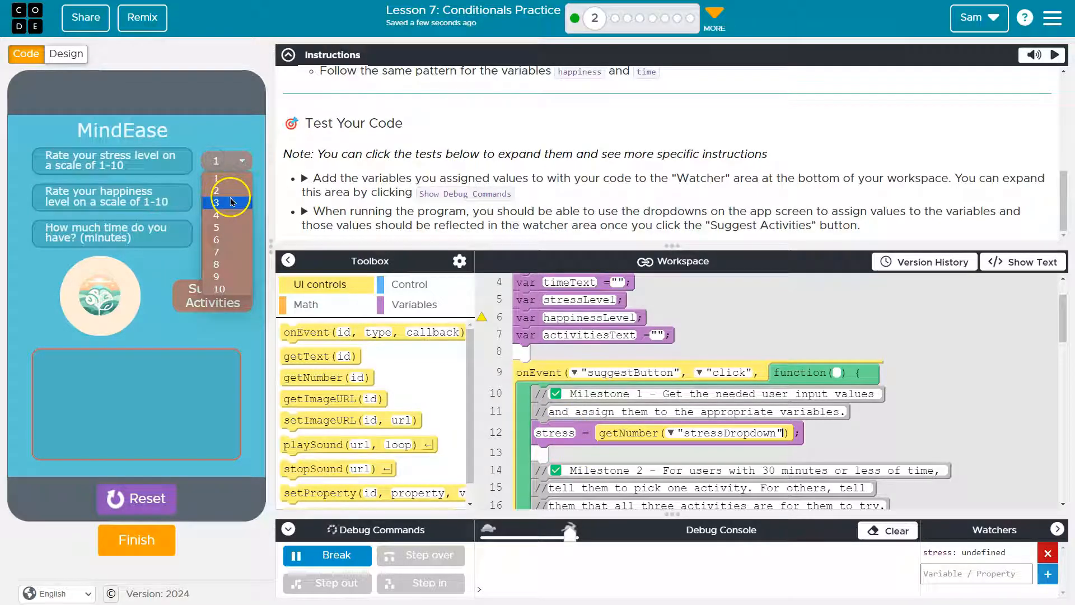
click(216, 202)
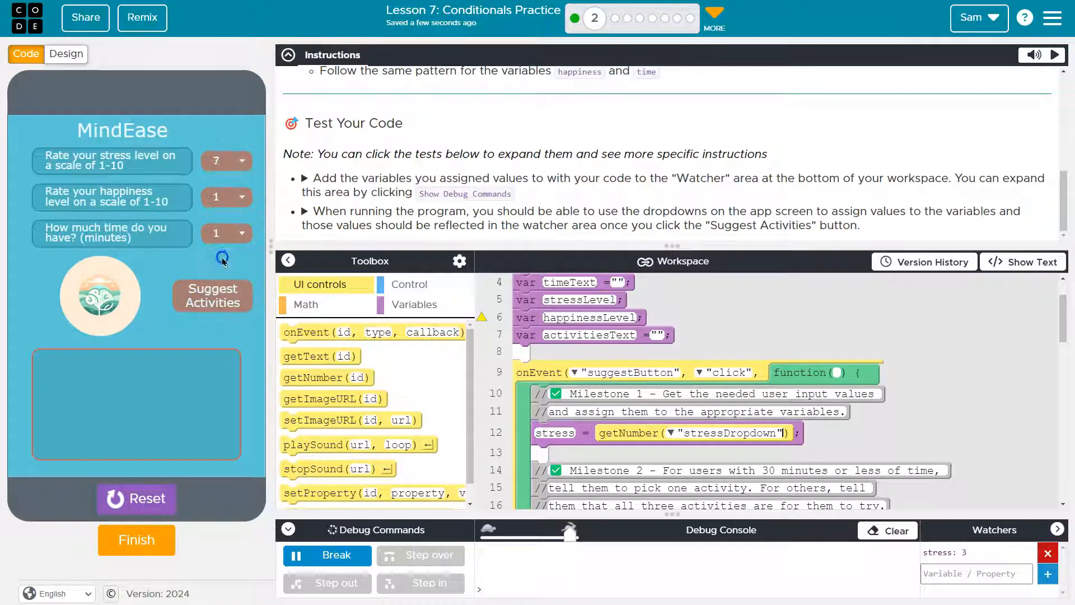
click(211, 295)
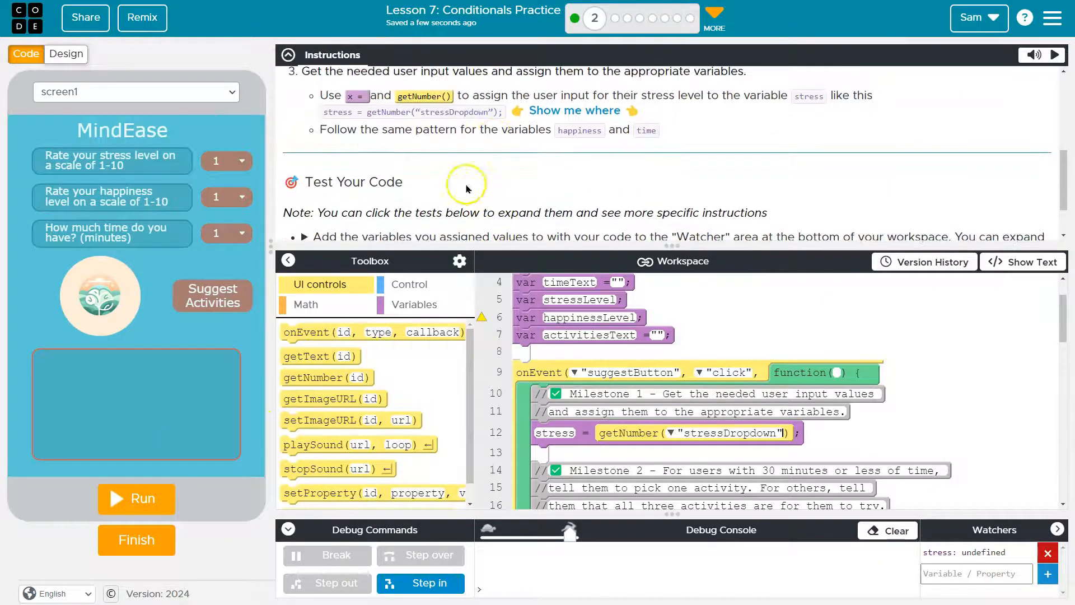
Step: Duplicate the stress line in text mode and return to block view
scroll(down, 3)
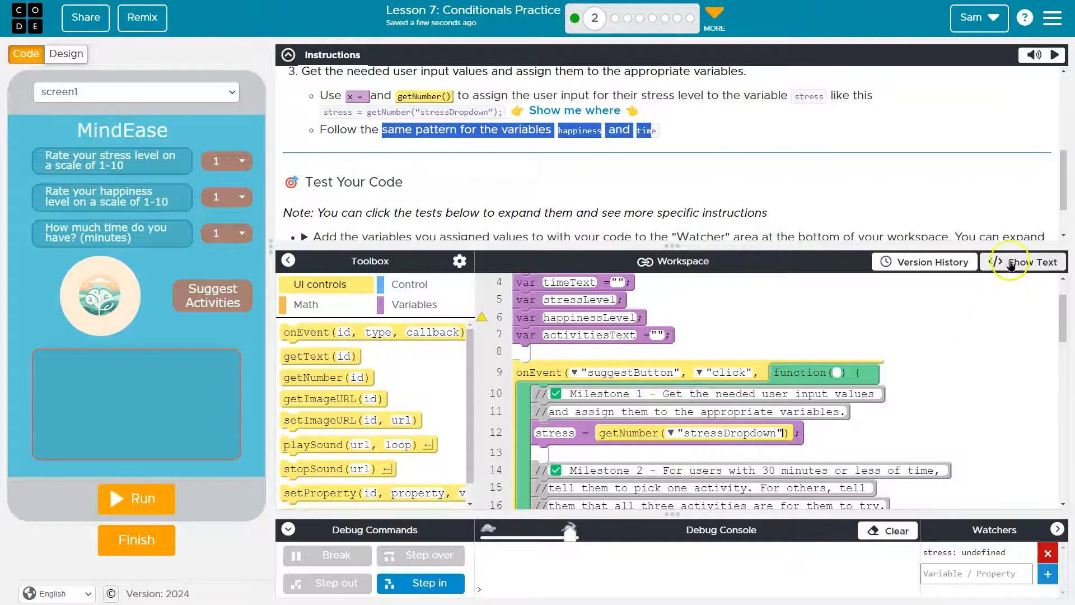
click(1032, 261)
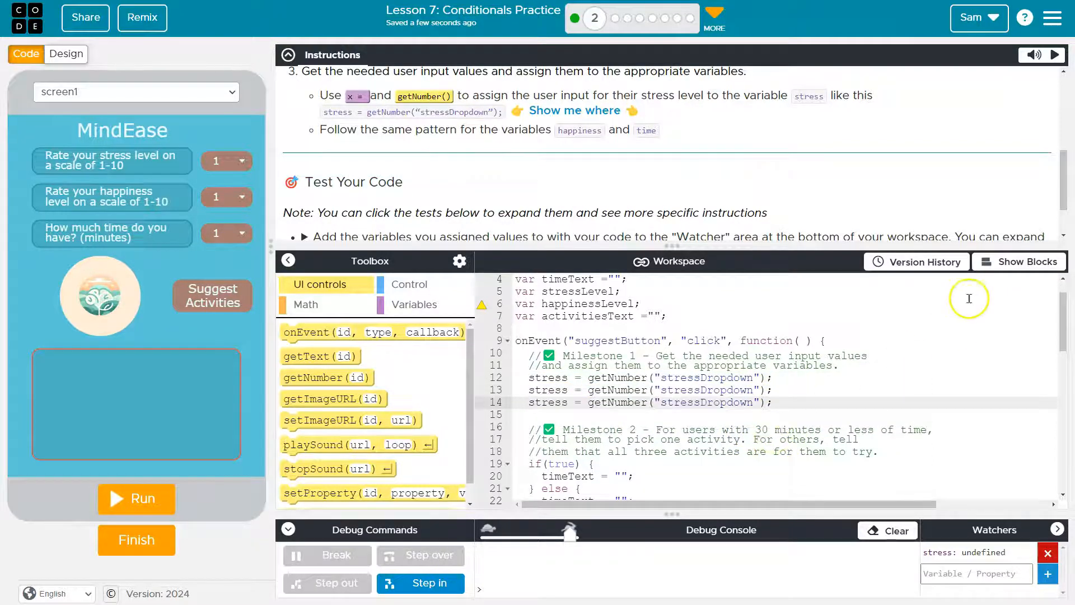
click(1019, 260)
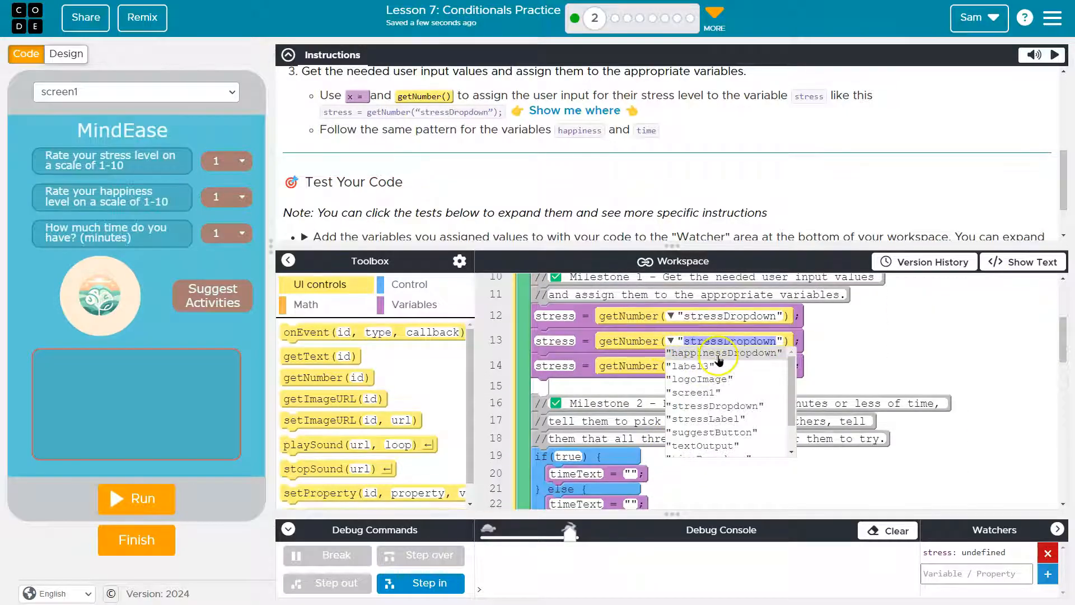
Step: Point the copied lines at happinessDropdown and timeDropdown for happiness and time
click(714, 351)
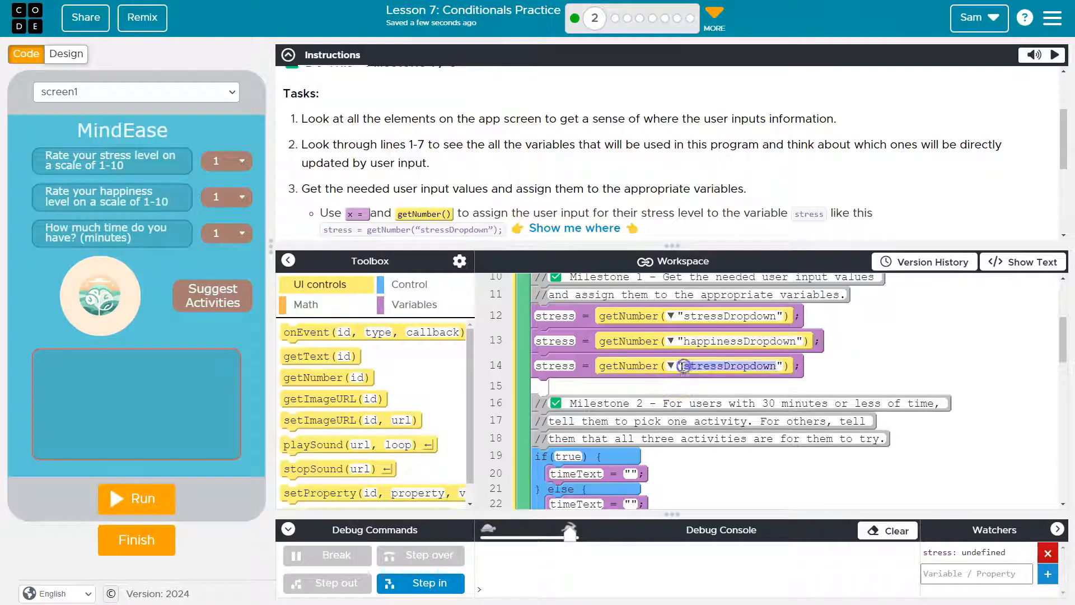
click(670, 365)
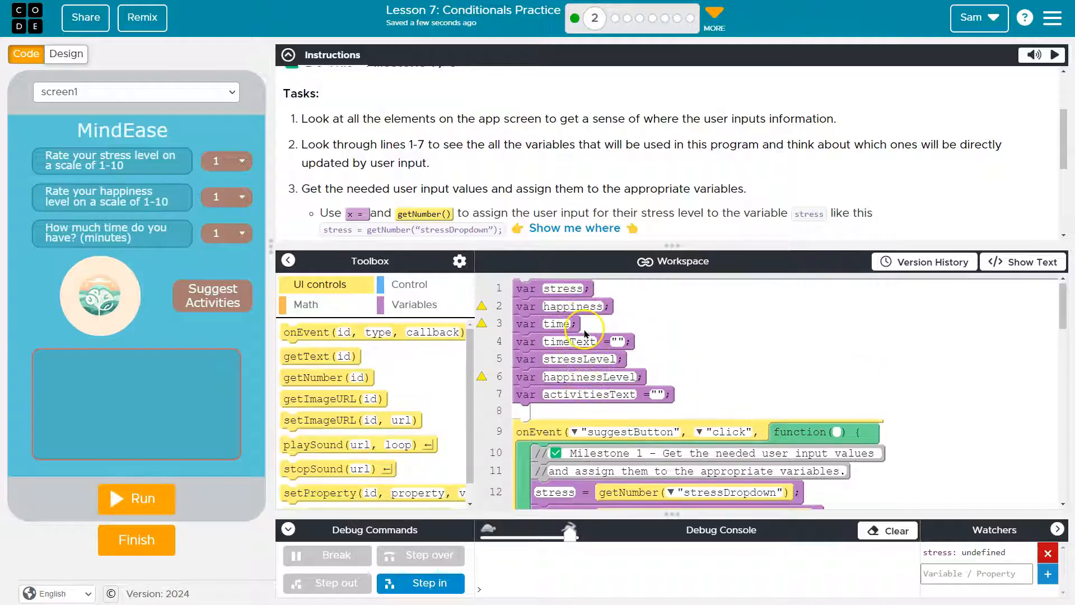
scroll(down, 3)
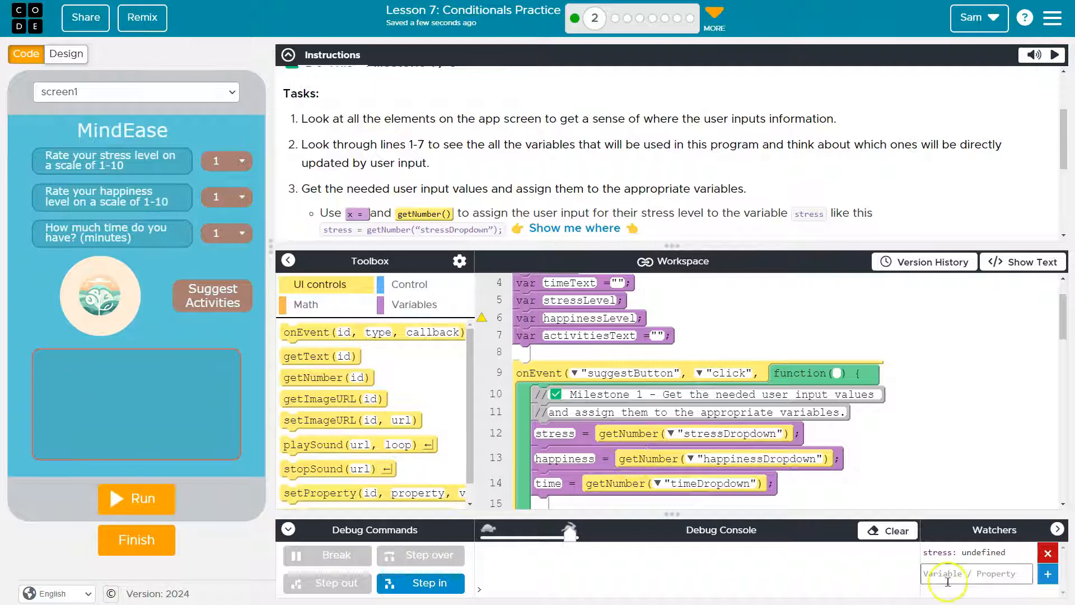
Step: Watch time, set happiness 8 and time 12, and confirm stress 4, happiness 8, time 12 in Watchers
text(ti)
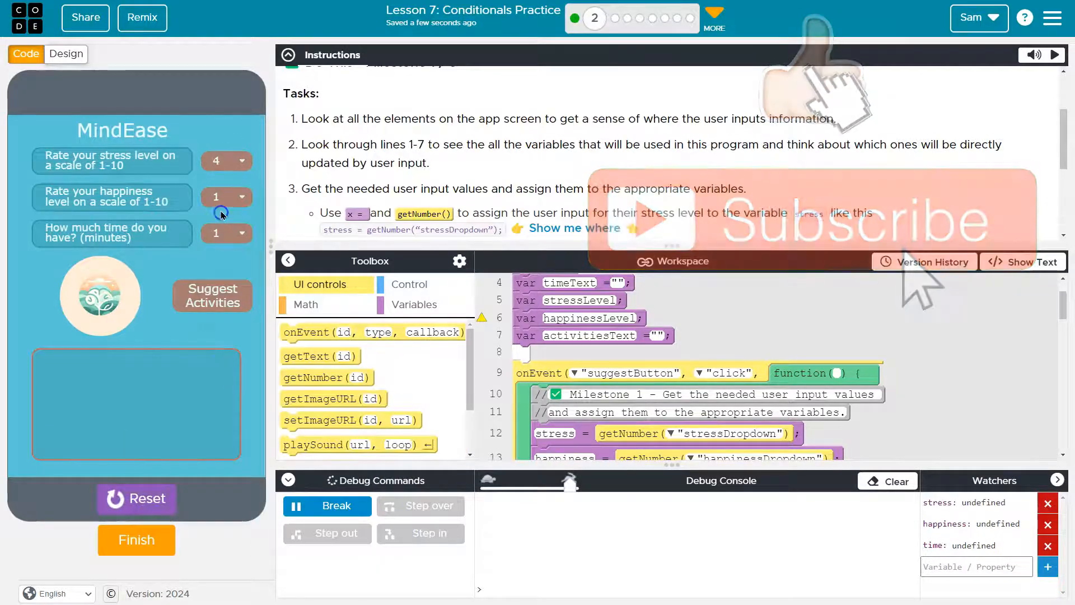
click(225, 197)
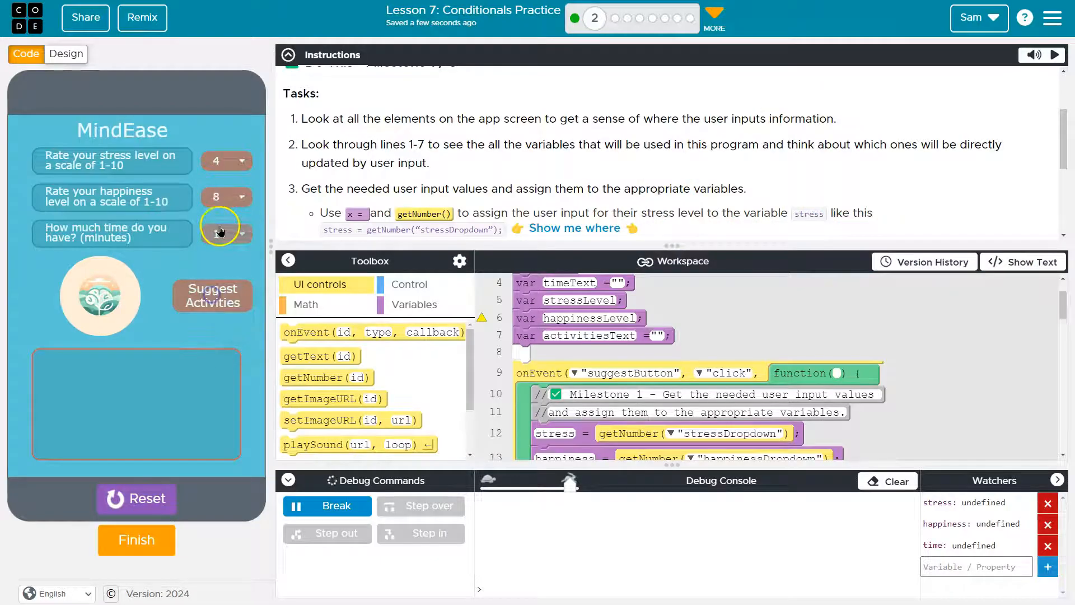
click(221, 233)
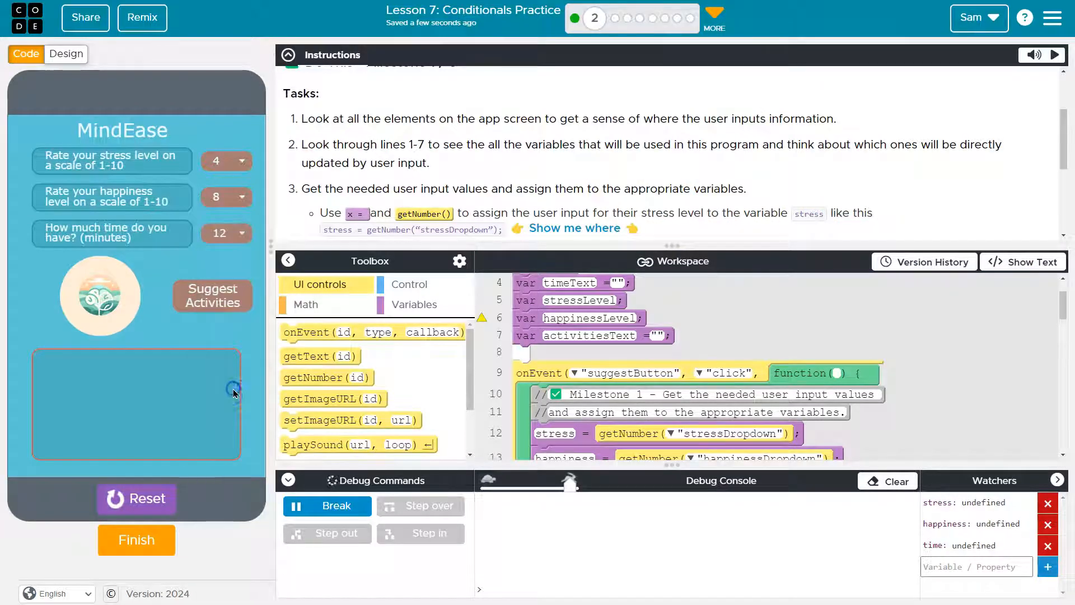
click(212, 295)
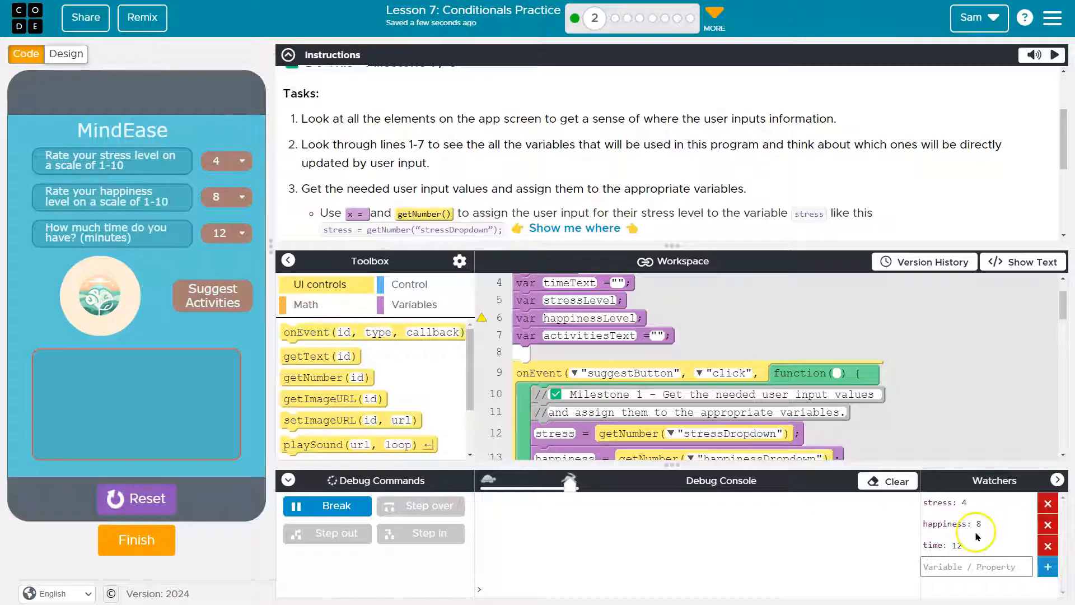
scroll(down, 3)
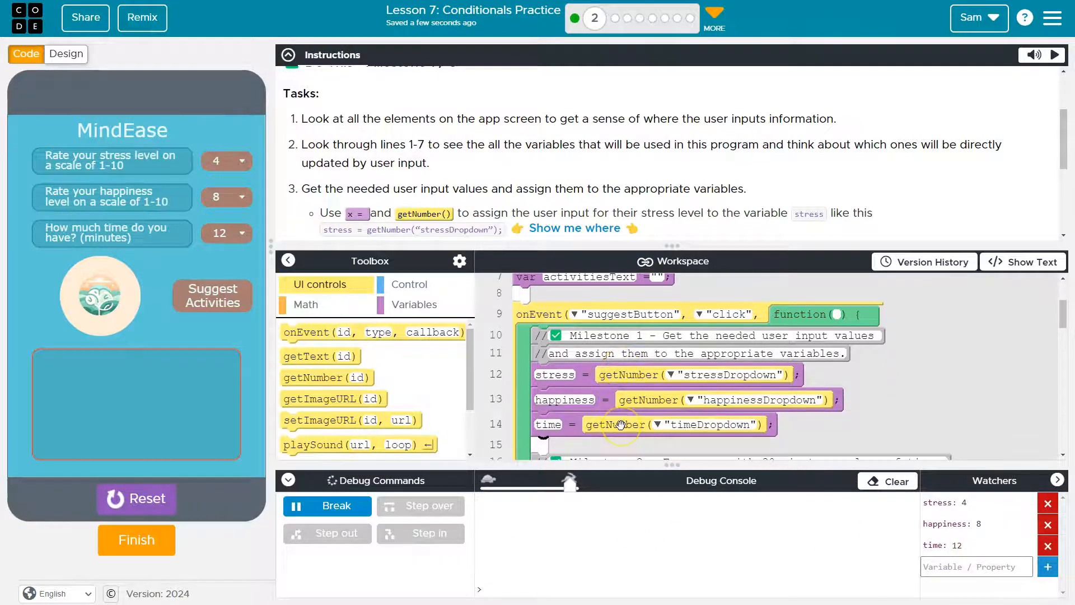